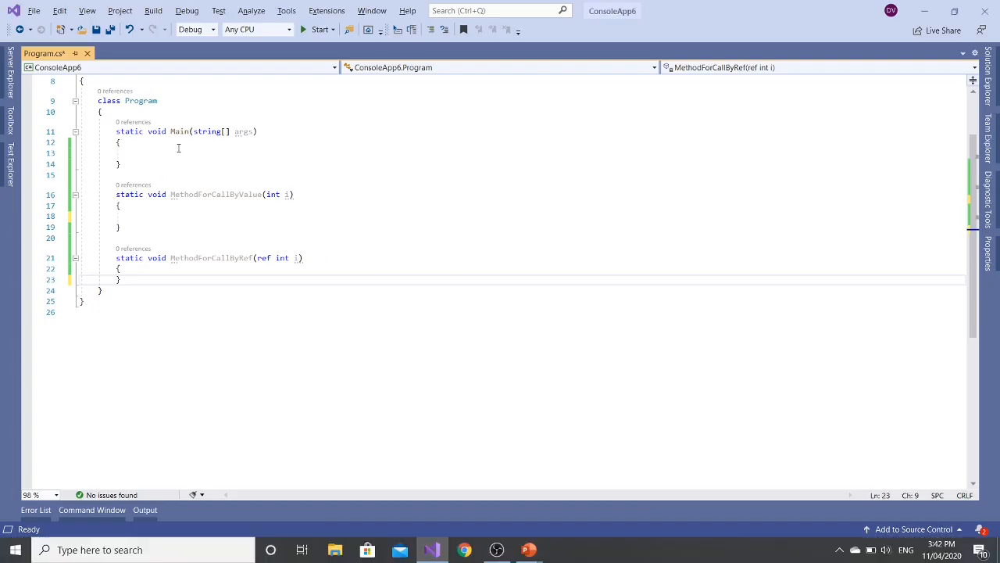
mouse_move(181, 131)
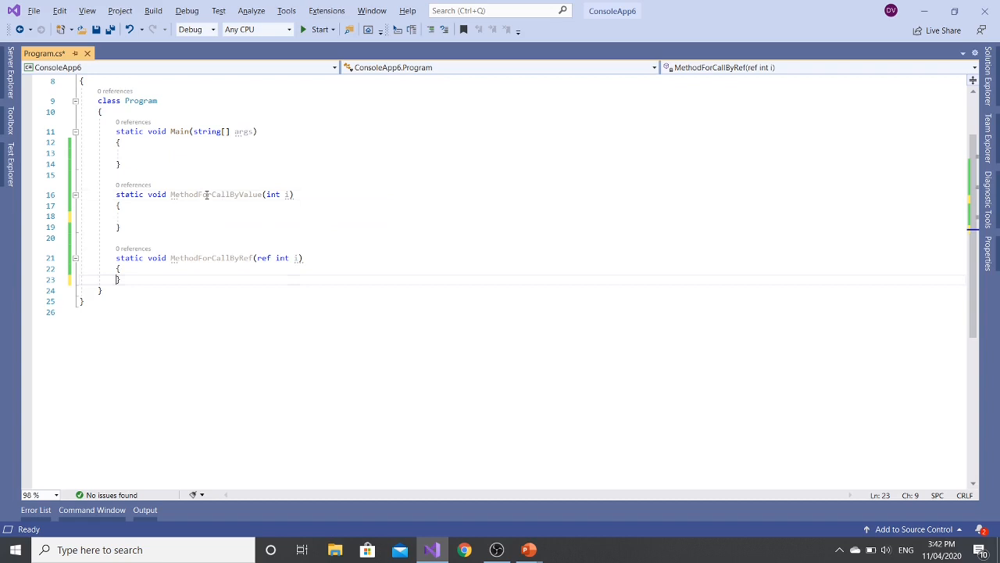
In Main, declare int i = 5 and print i with a // 5 comment
double_click(215, 194)
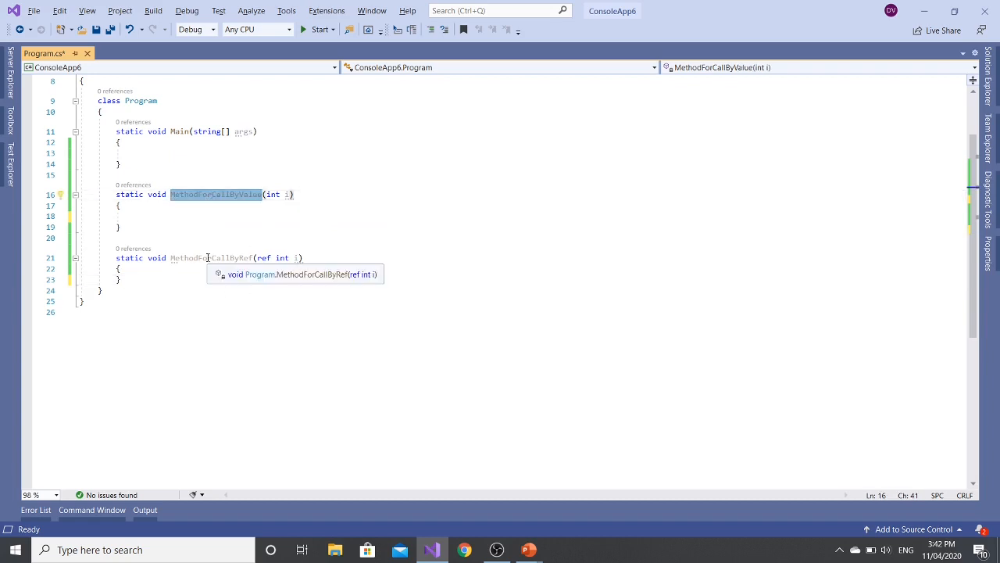
left_click(225, 194)
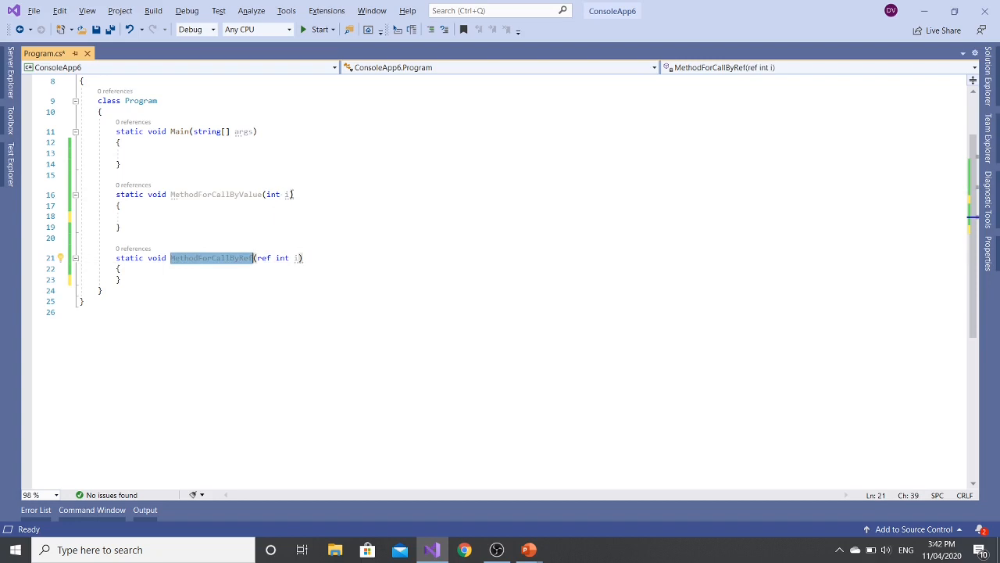
mouse_move(216, 257)
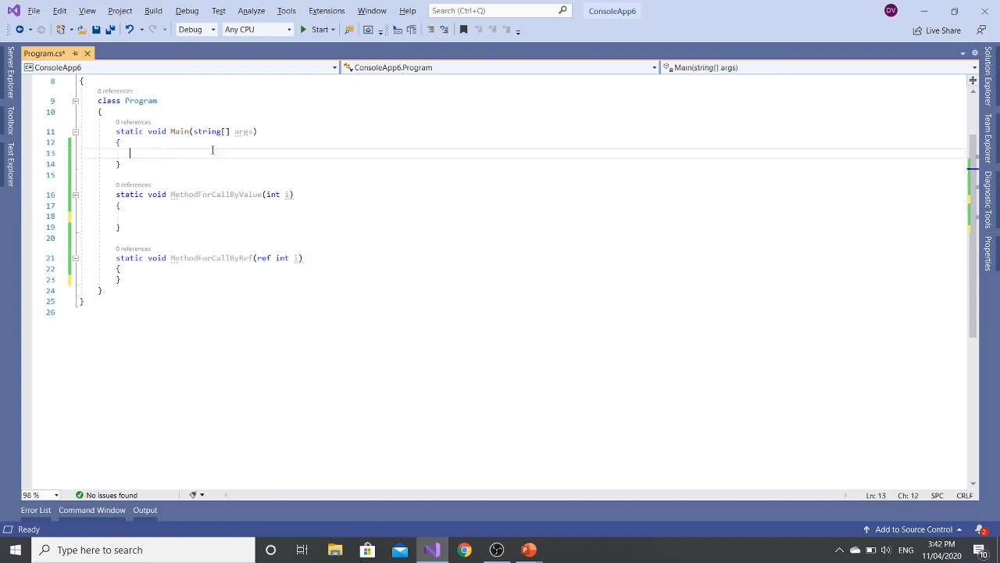
type("int i")
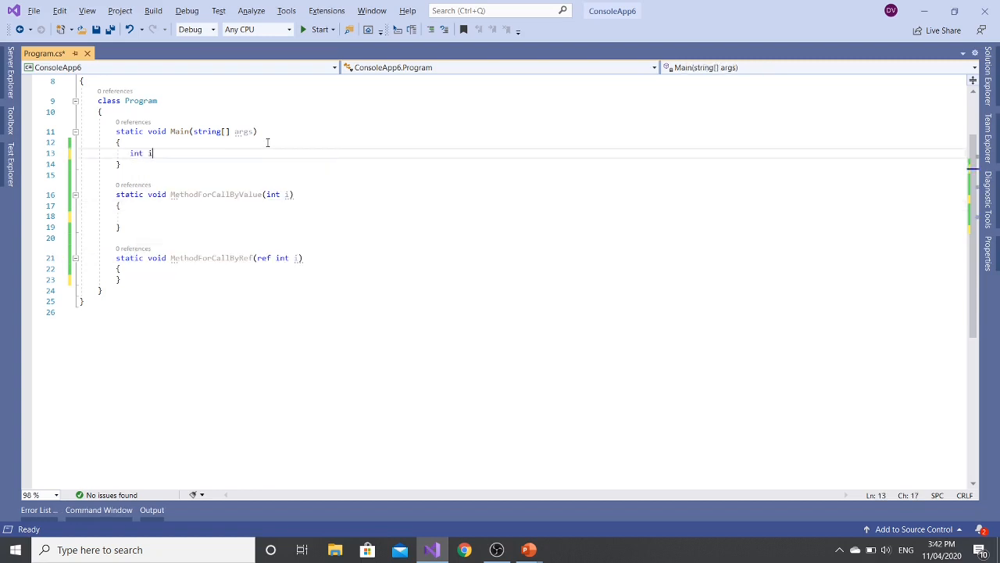
type("=")
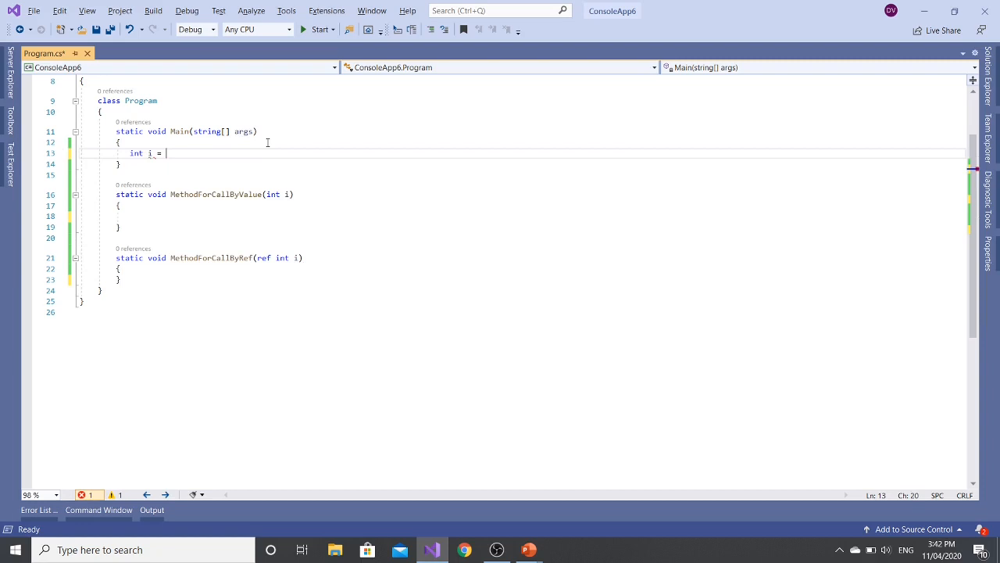
type("5;")
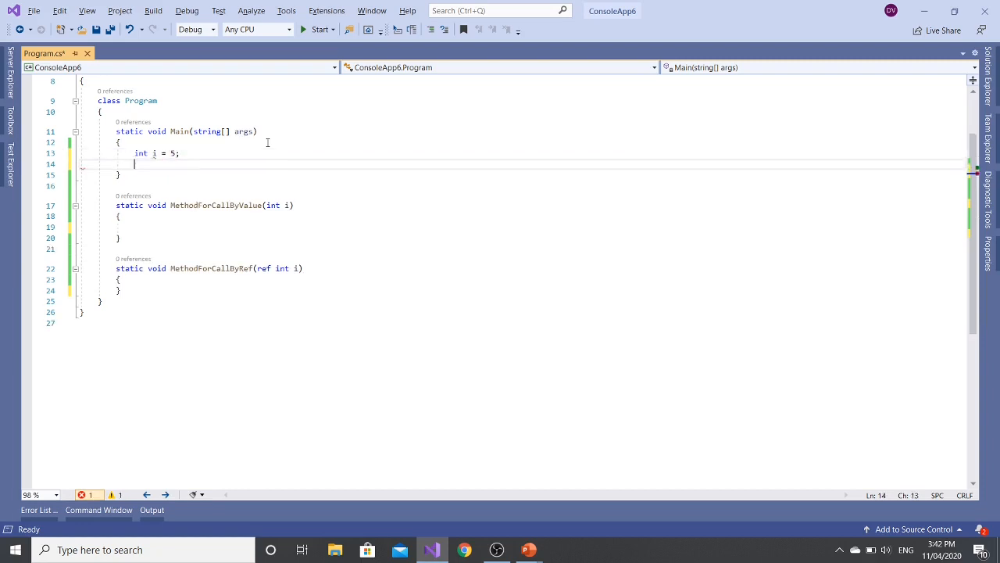
type("Console")
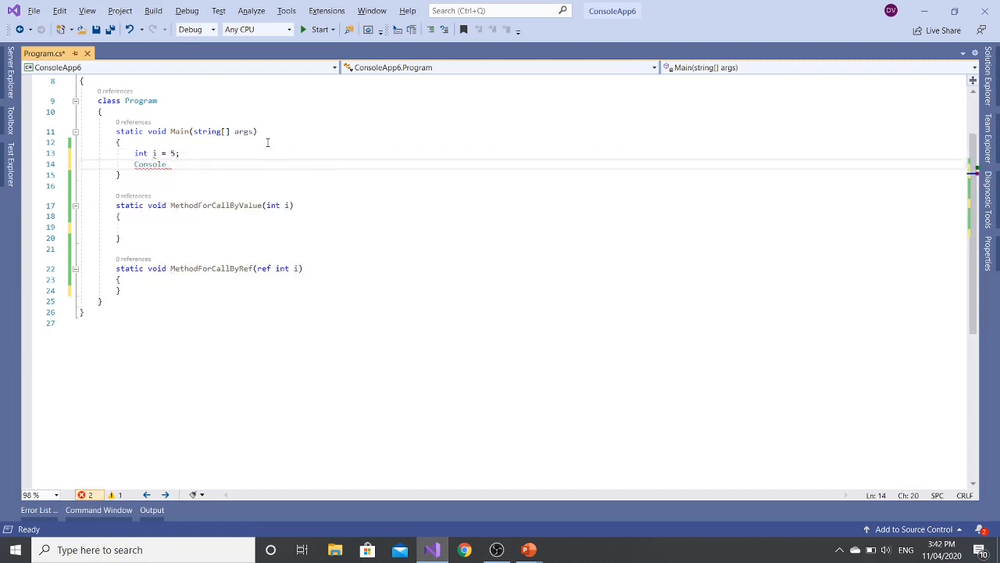
type(".WriteLine()")
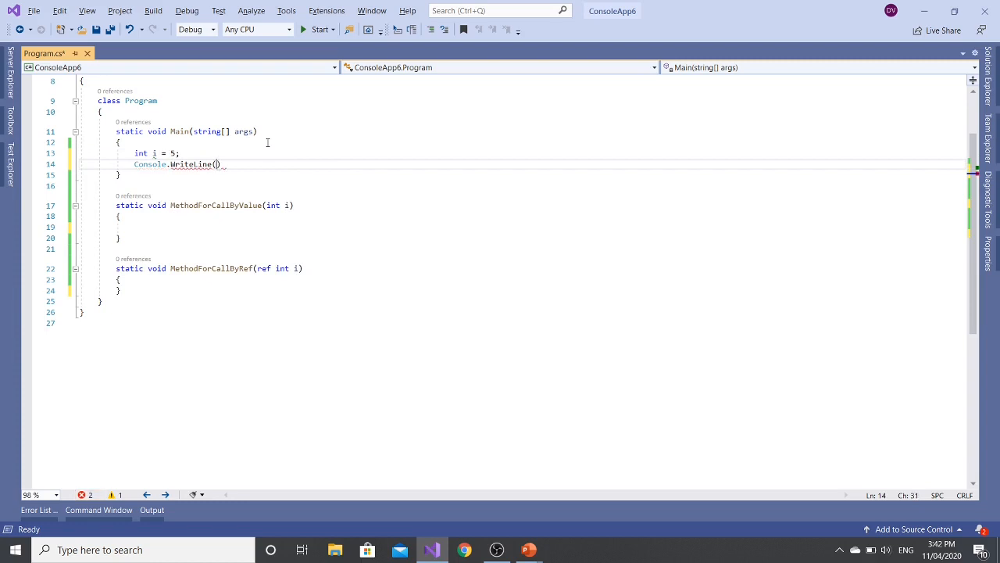
type("i")
type("//")
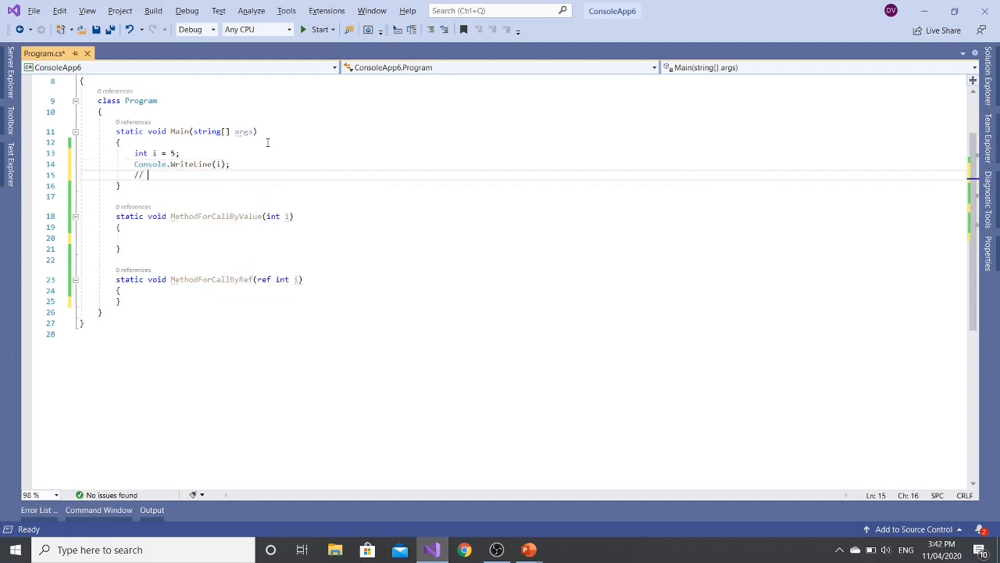
type("5")
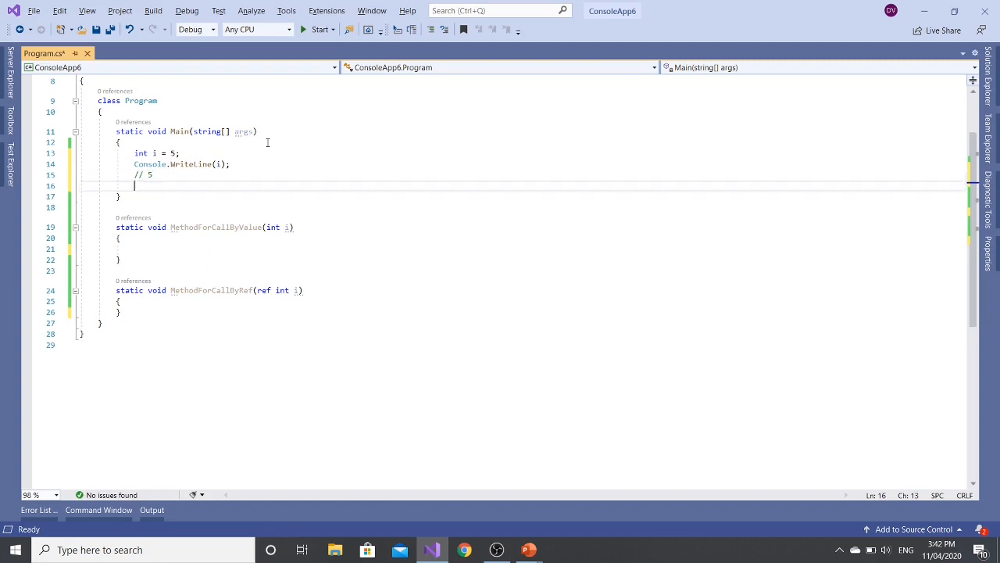
Call MethodForCallByValue(i), assign i = 6 inside it, and print i again with // 5
double_click(216, 226)
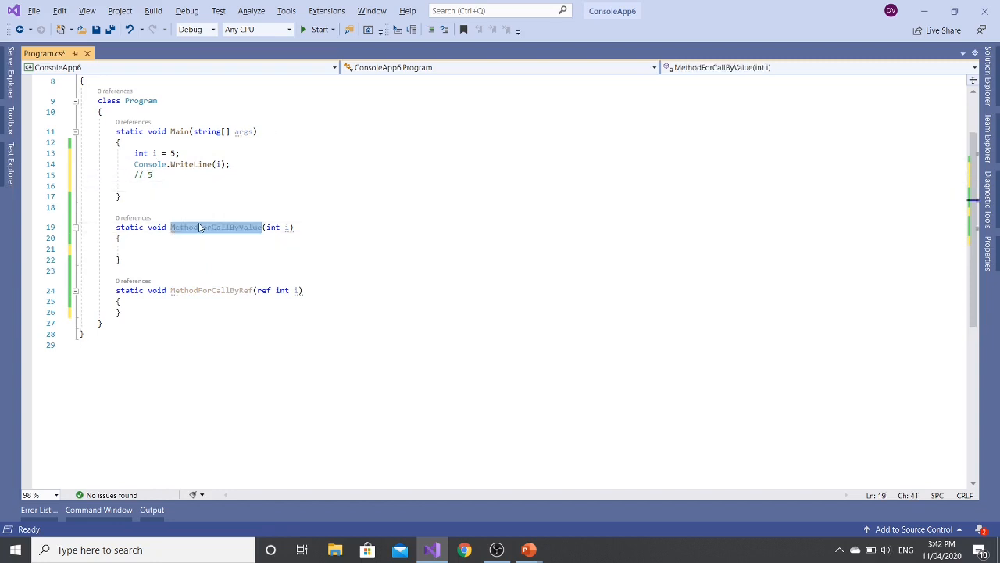
type("MethodForCallByValue")
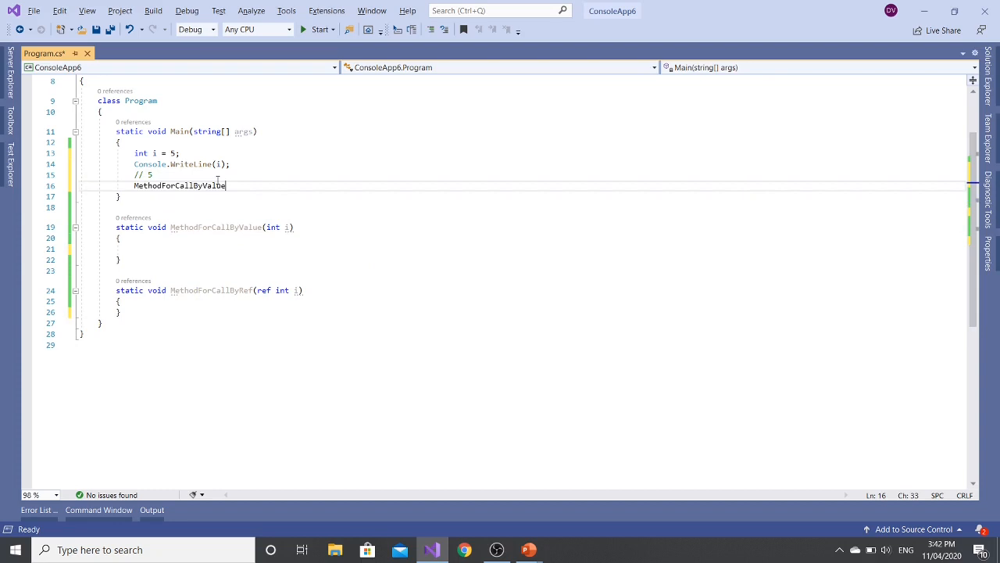
type("(i);")
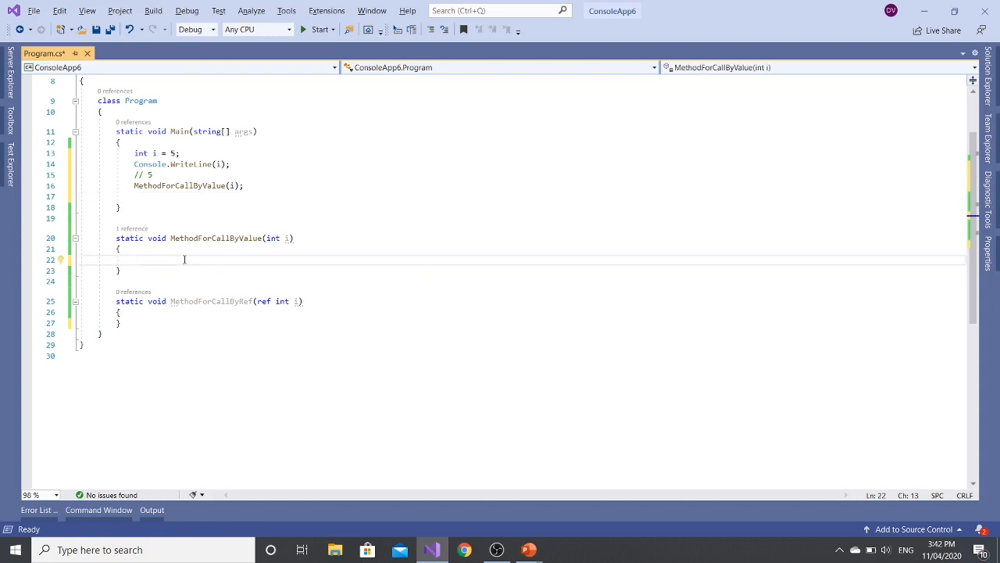
type("i =")
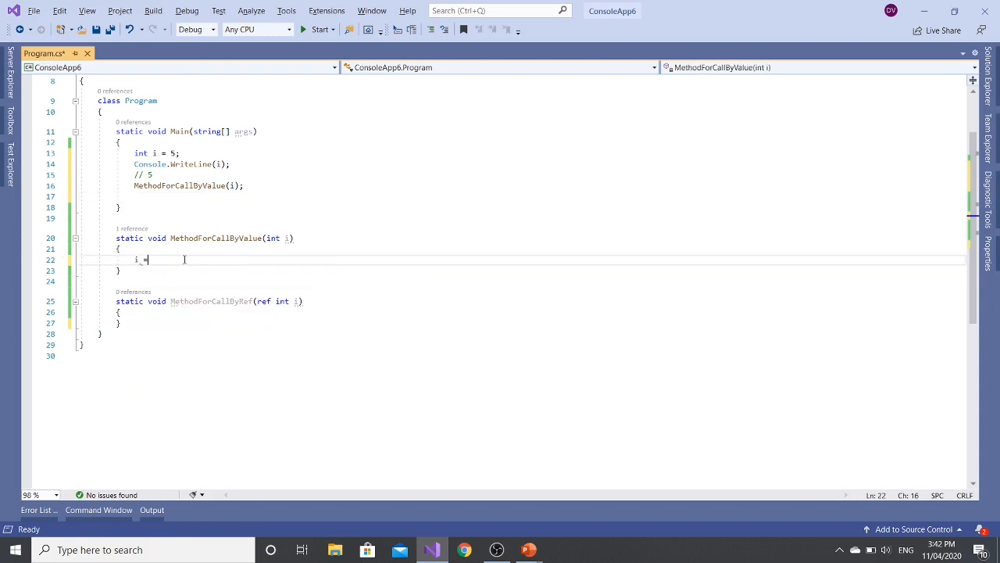
type("6;")
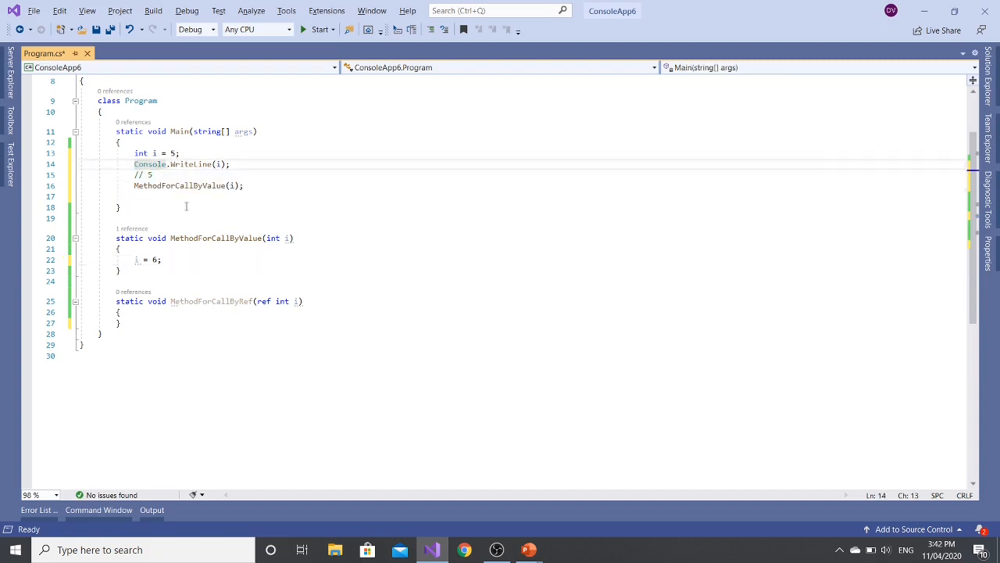
type("Console.WriteLine(i);")
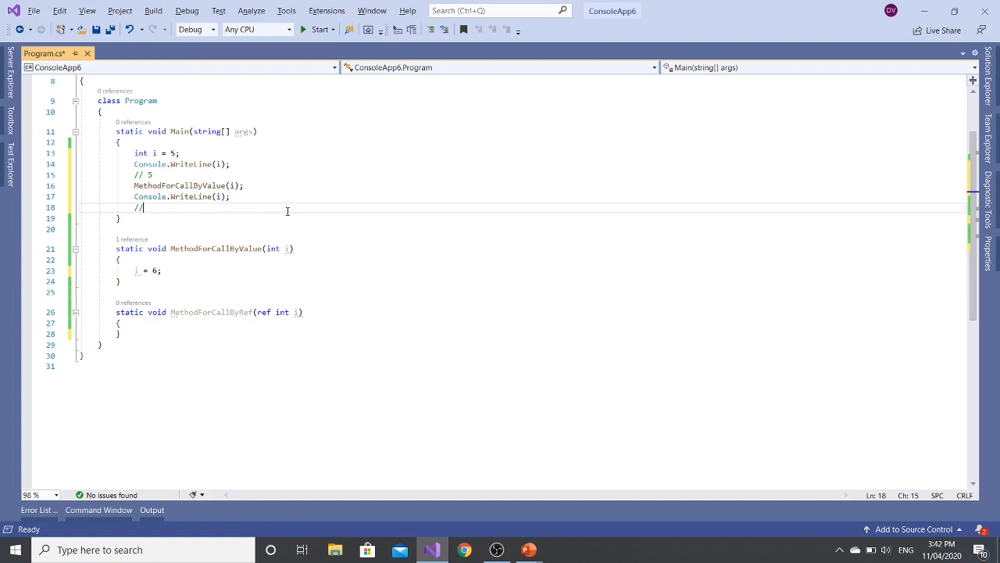
type("5")
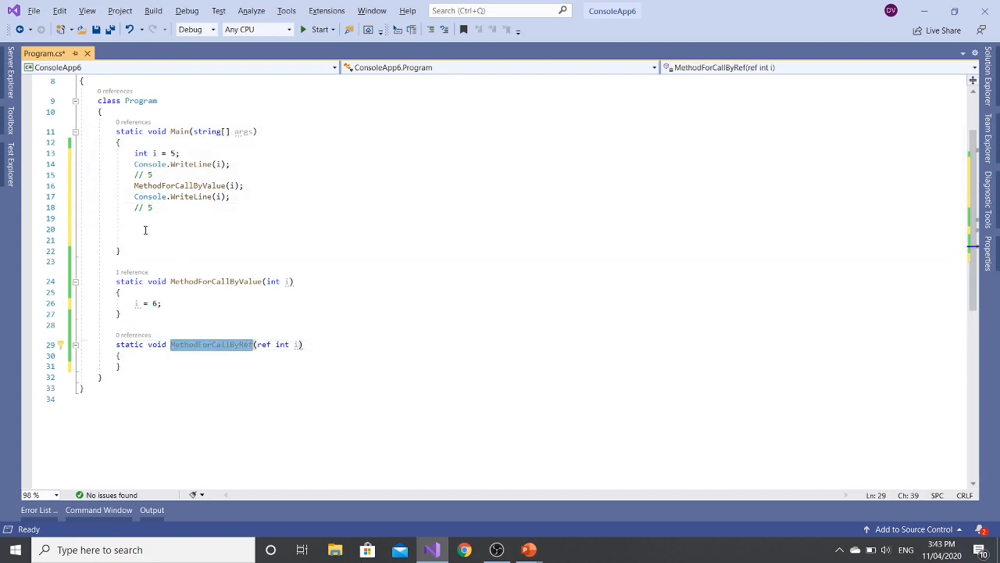
Call MethodForCallByRef with ref int i, make it assign i = 7, and comment // 7
type("MethodForCallByRef()")
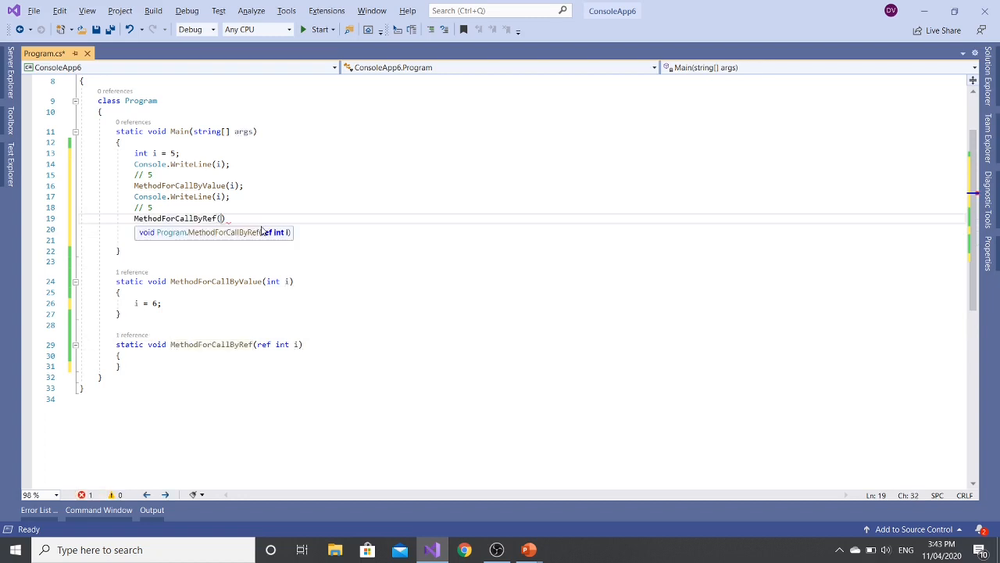
type("i")
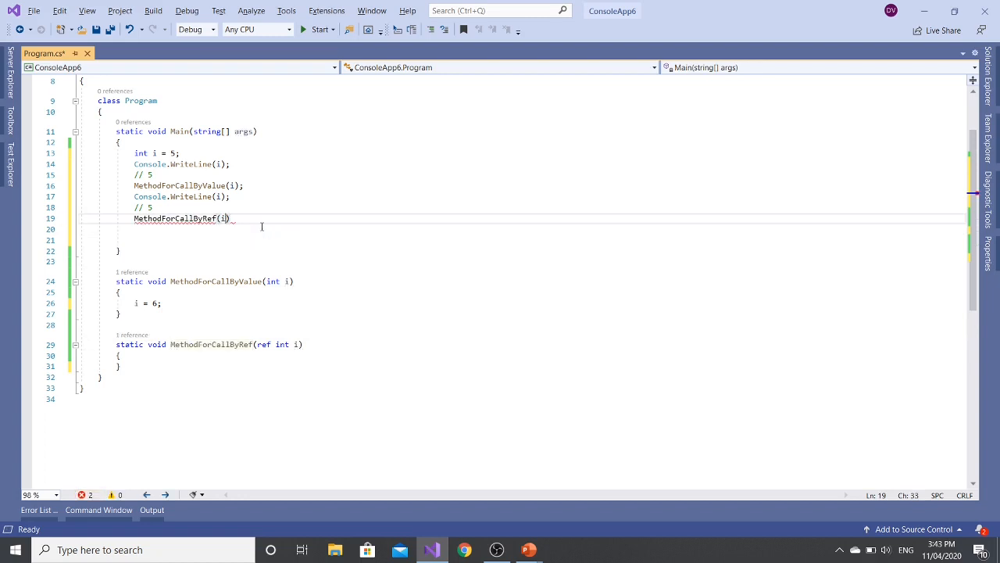
type("ref")
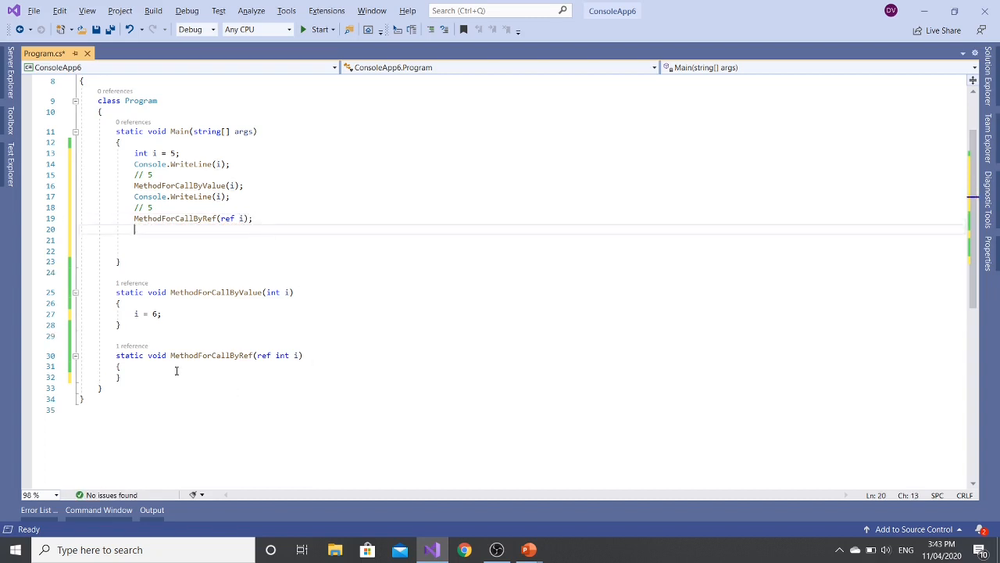
type("int")
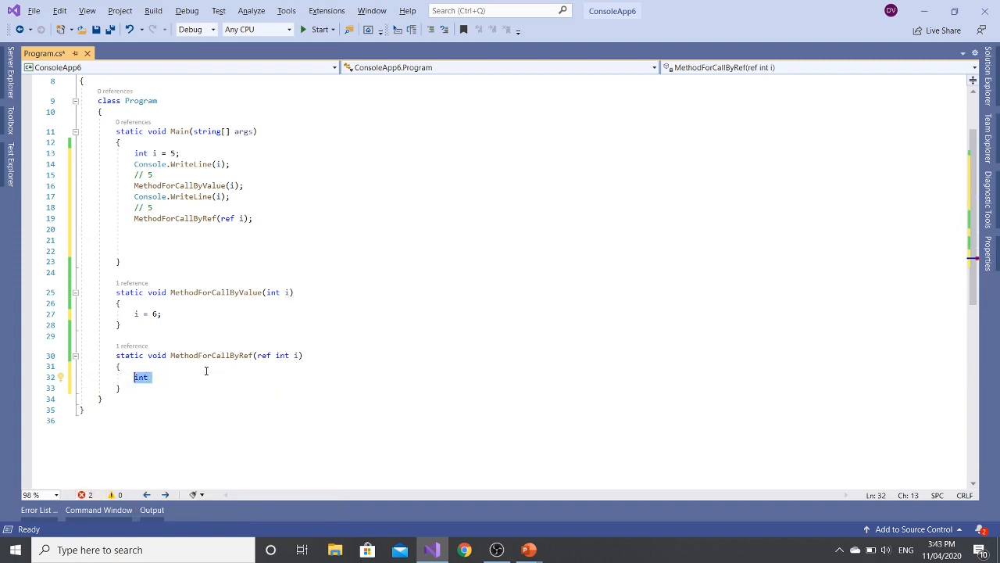
type("i =")
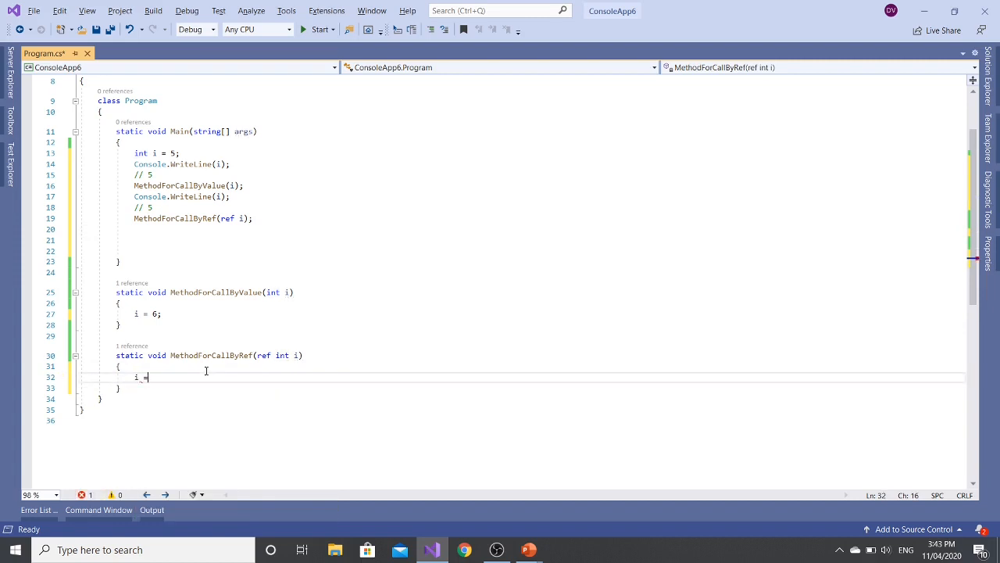
type("7;")
left_click(522, 229)
type("Console.WriteLine(i);")
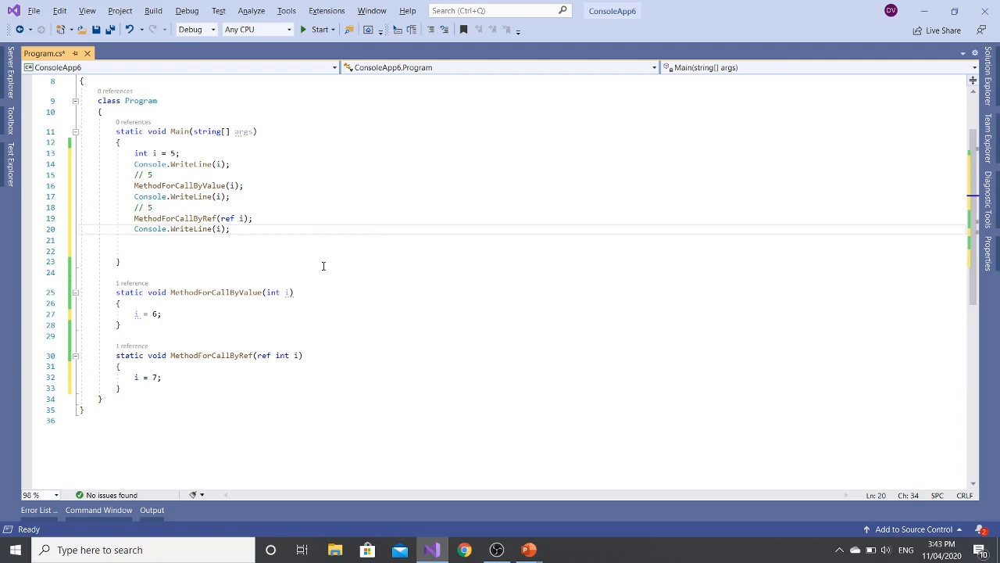
type("// 7")
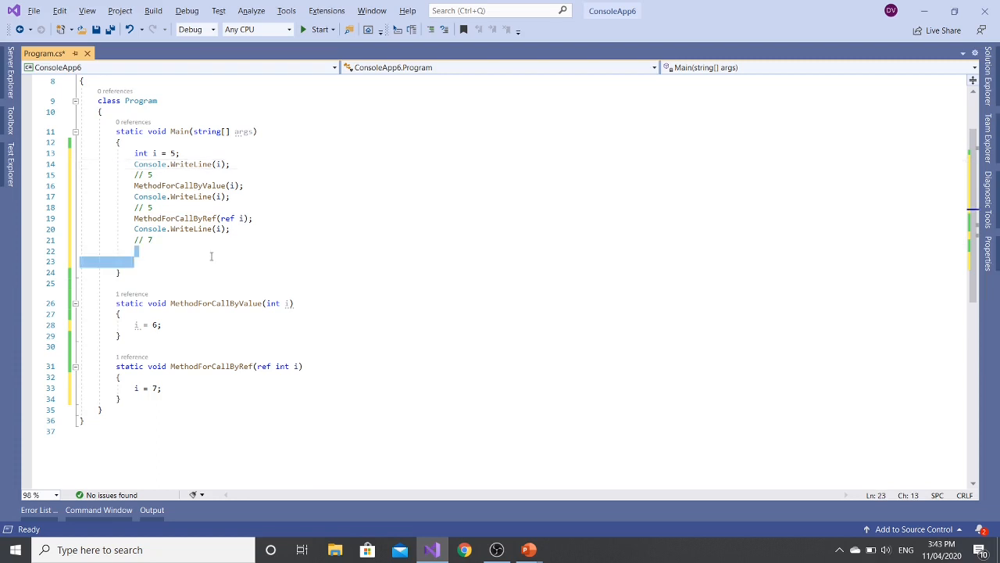
Save Program.cs and build ConsoleApp6, checking the Output window for 'Build: 1 succeeded'
left_click(151, 510)
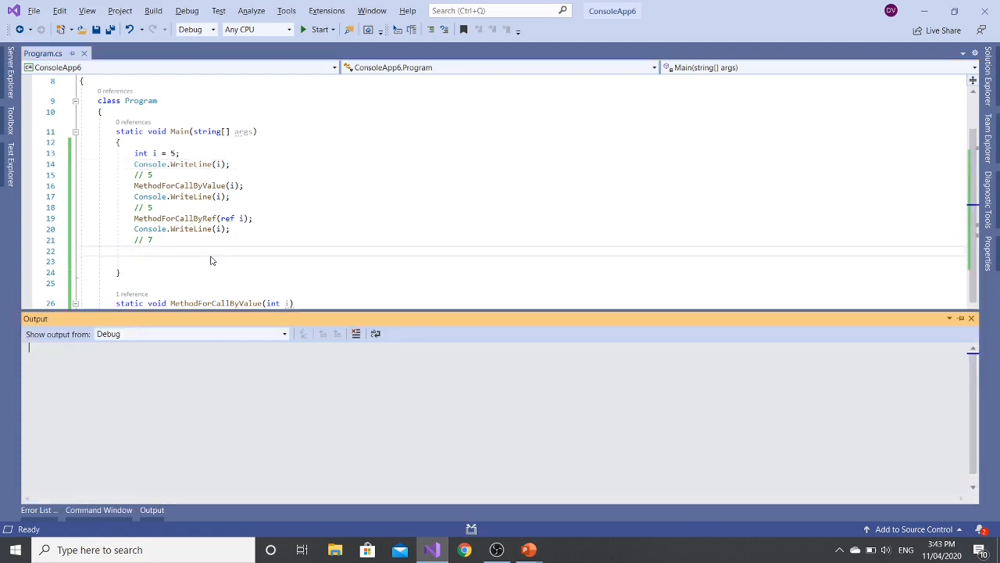
left_click(306, 29)
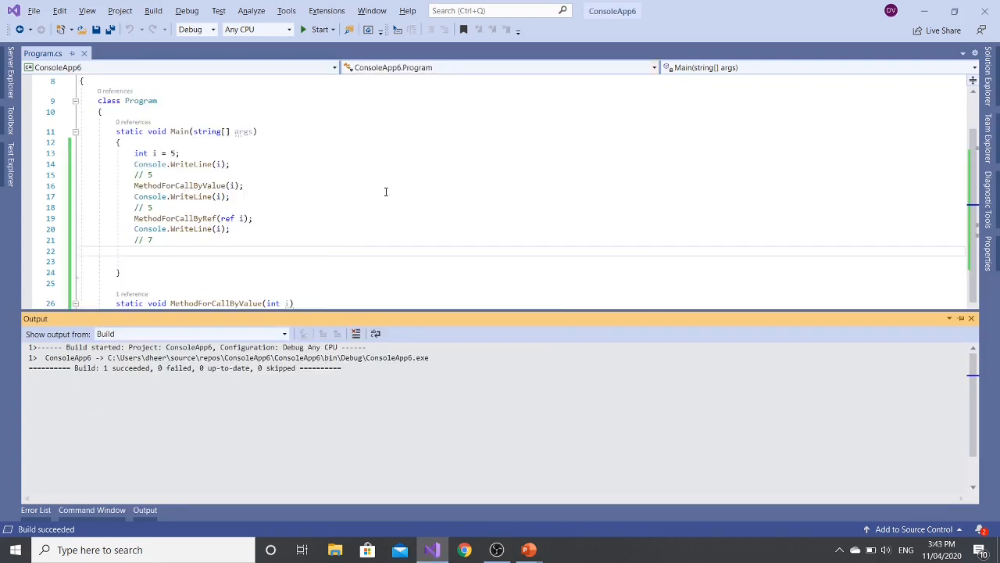
scroll("down", 3)
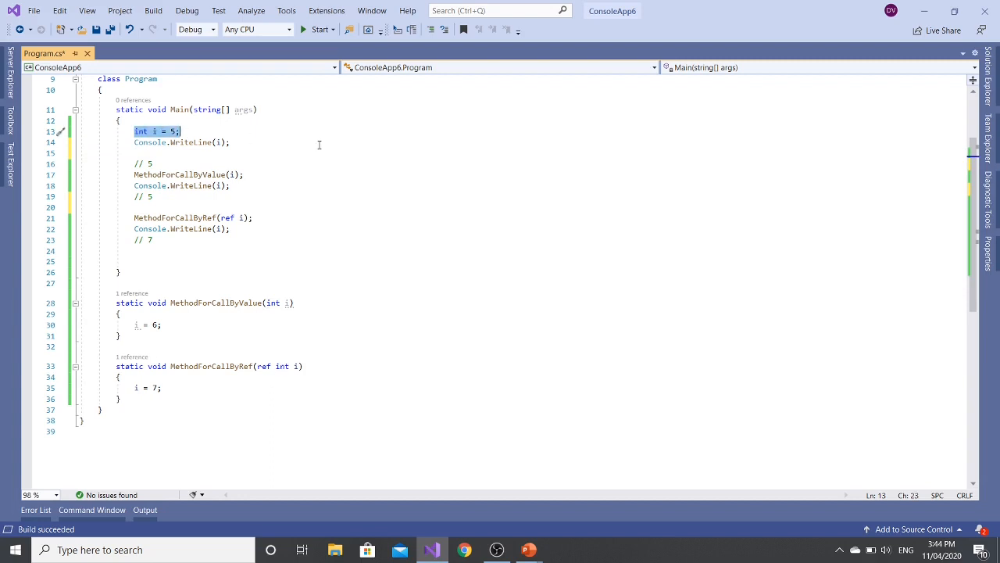
mouse_move(345, 150)
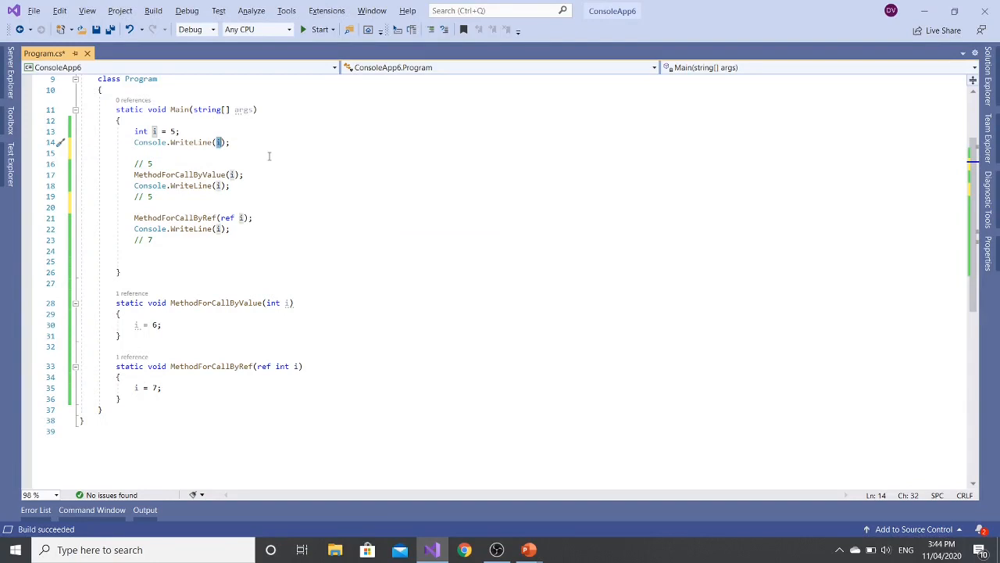
Space out Main and add breakpoints on i = 6, i = 7 and the MethodForCallByValue call
left_click(269, 153)
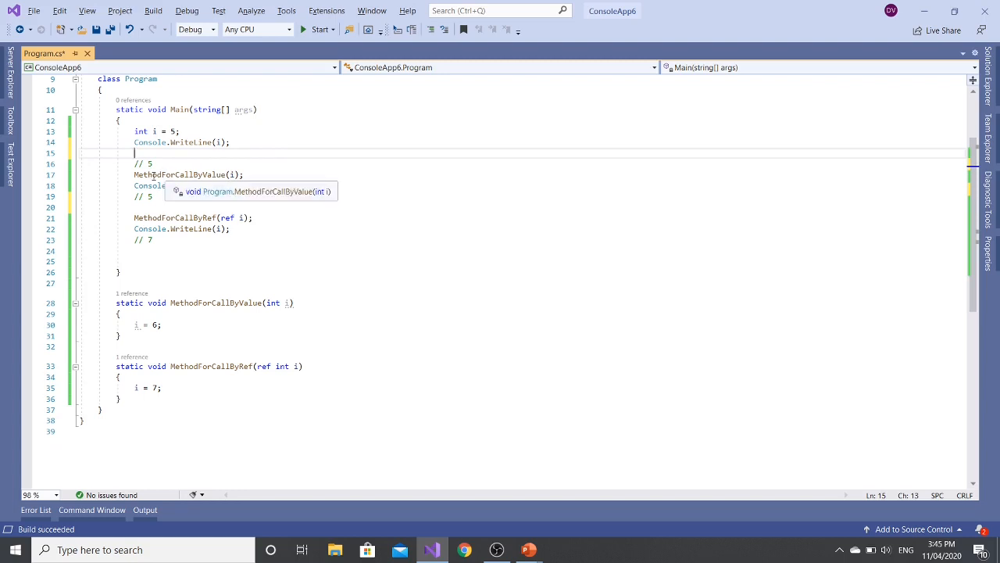
mouse_move(29, 179)
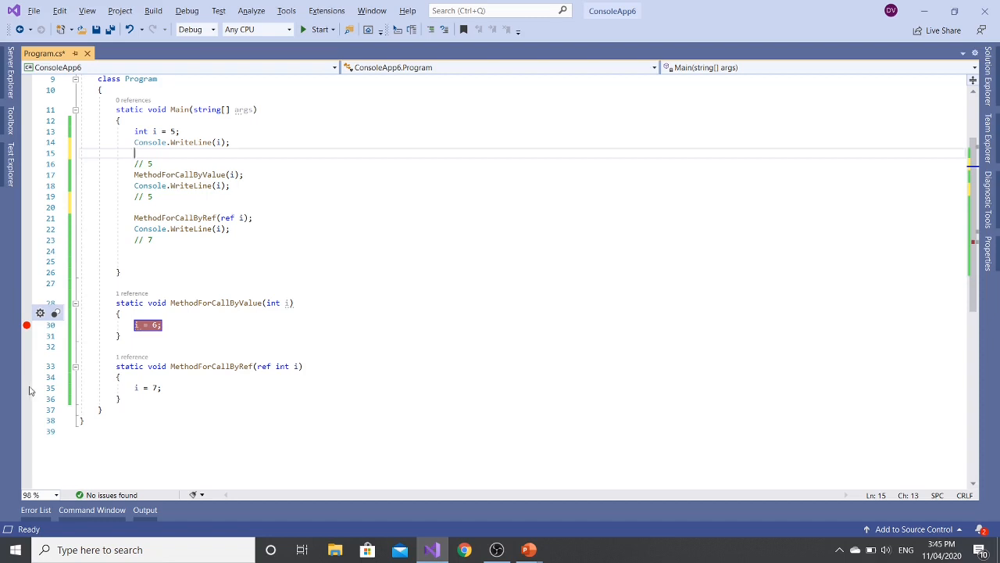
left_click(26, 388)
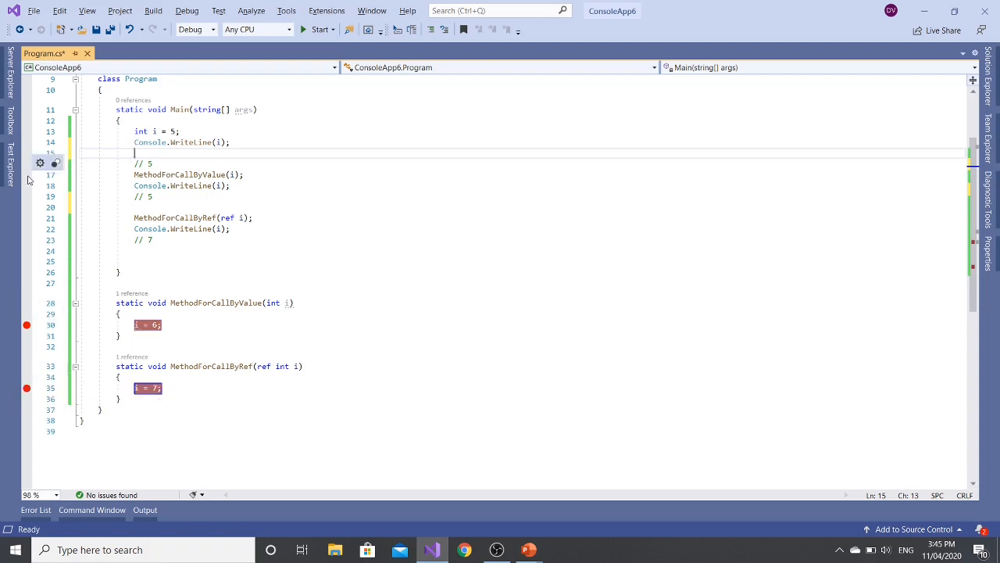
left_click(316, 30)
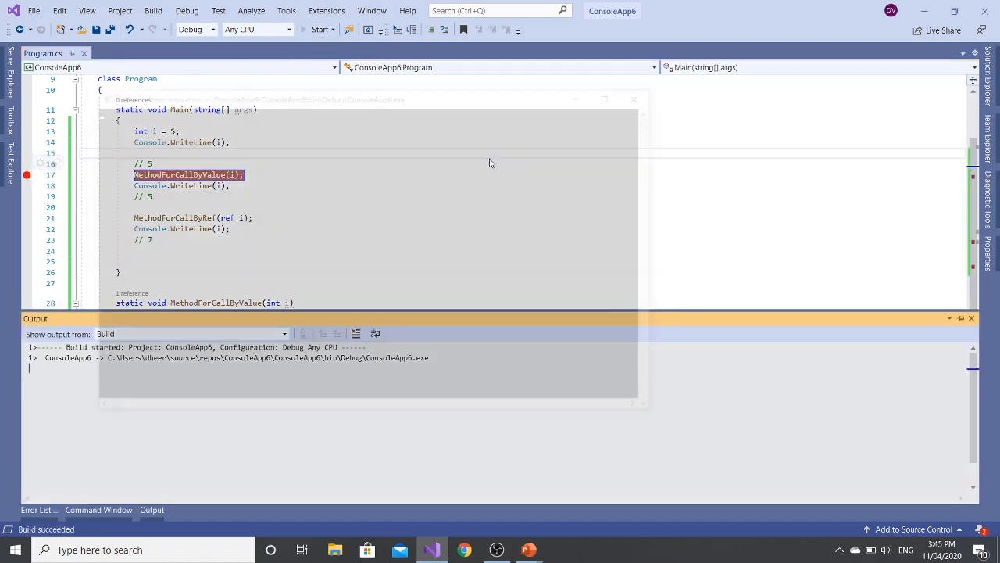
Start debugging and step into MethodForCallByValue, watching i remain 5 in Autos
left_click(318, 29)
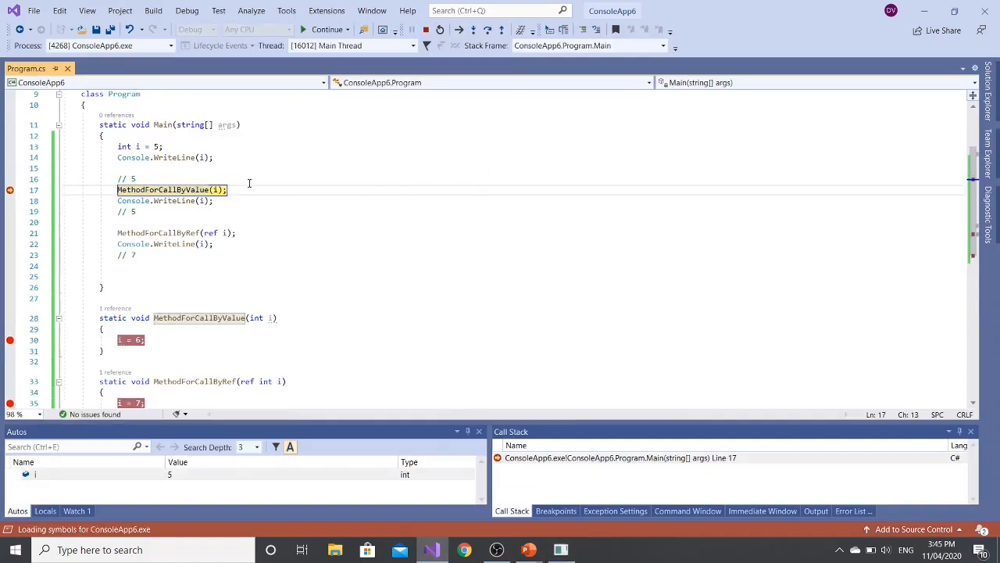
mouse_move(416, 168)
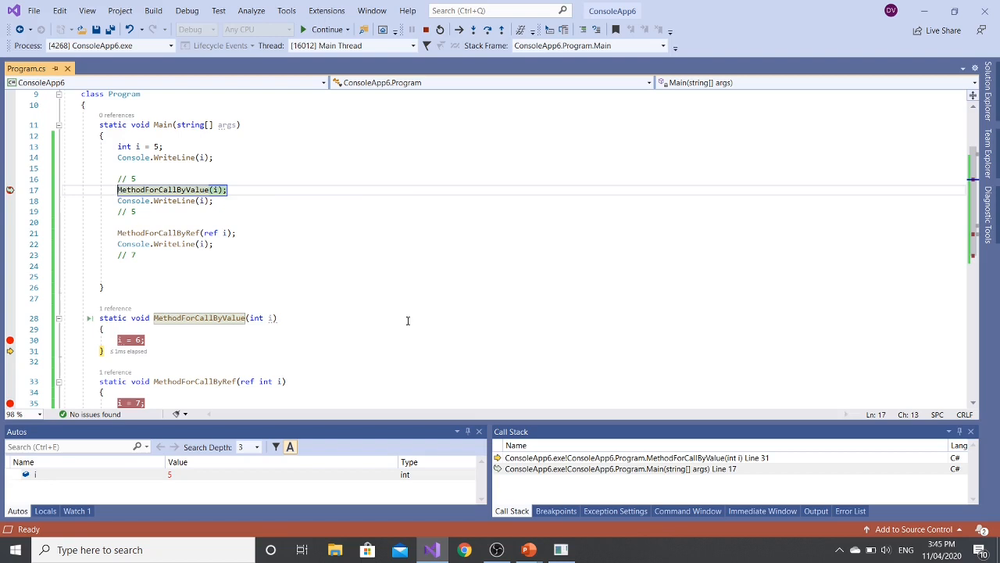
scroll("down", 3)
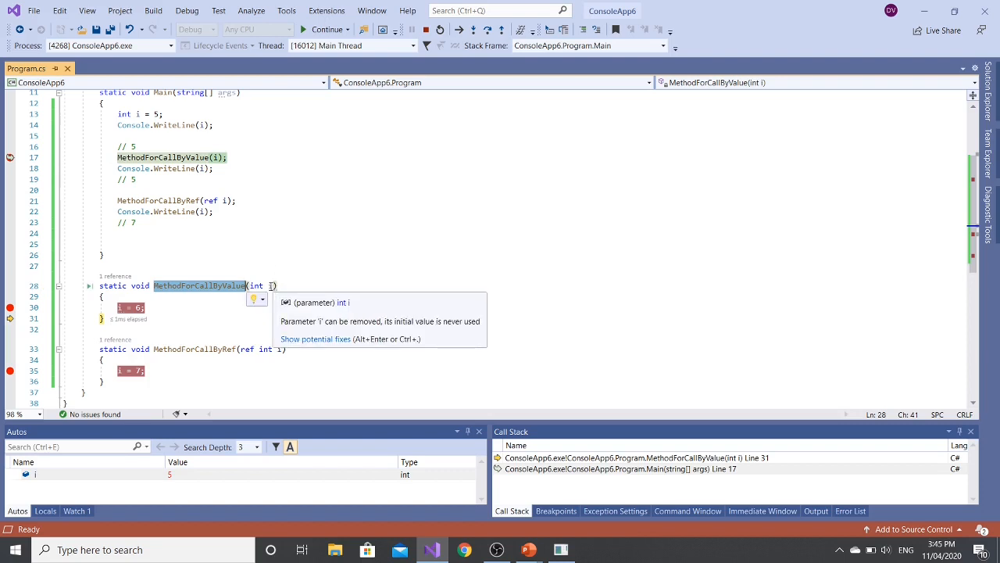
mouse_move(133, 319)
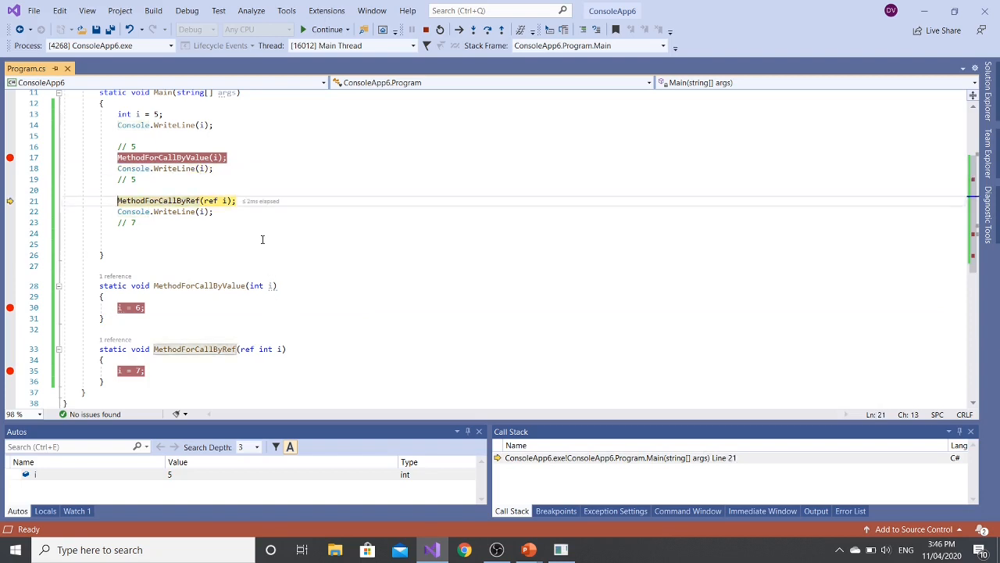
mouse_move(248, 245)
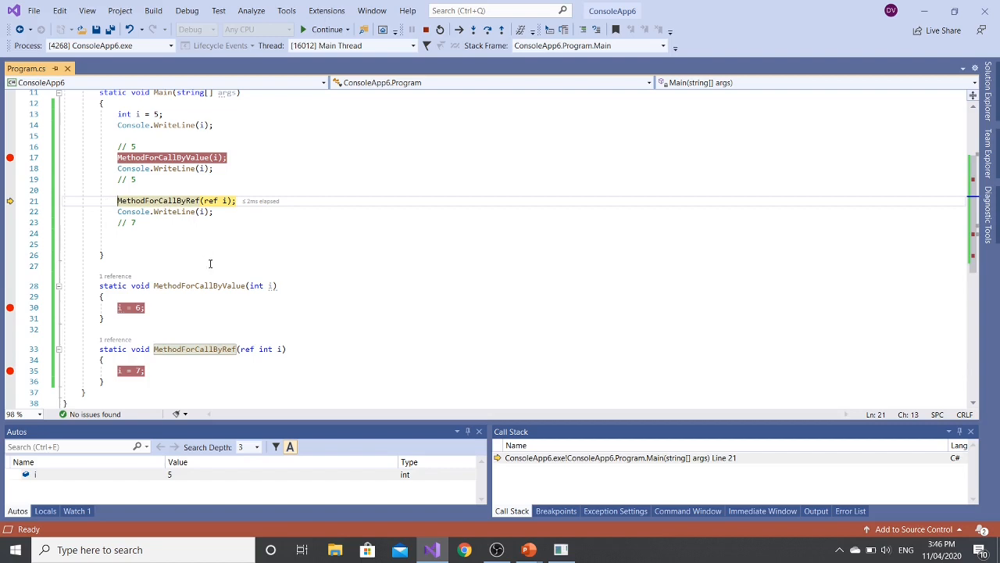
mouse_move(288, 336)
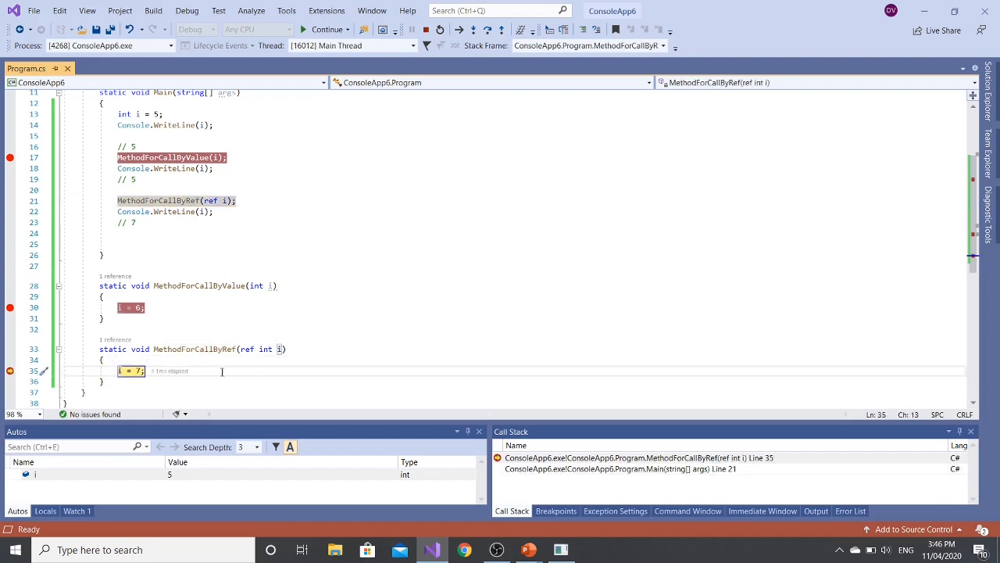
mouse_move(279, 348)
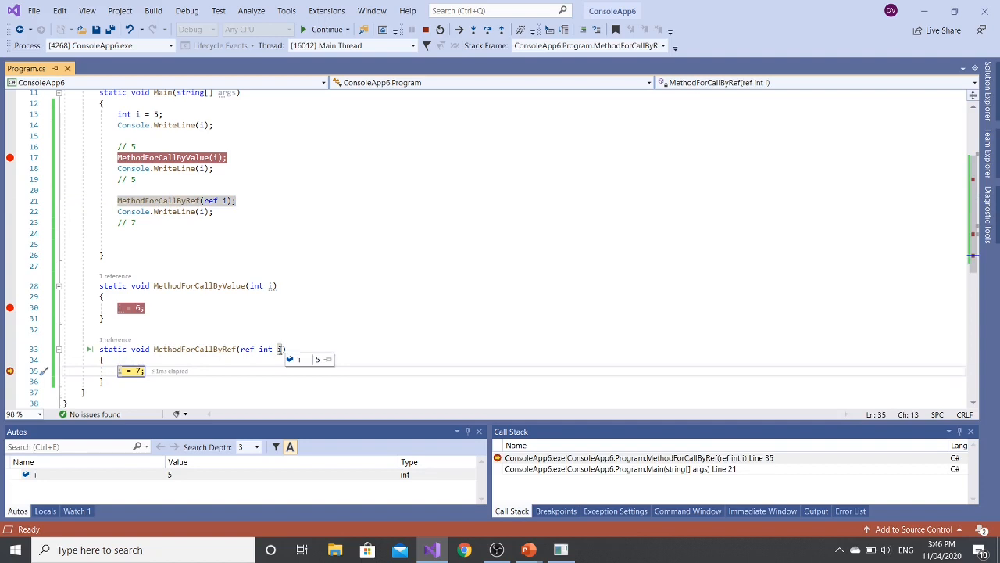
Step over i = 7 in MethodForCallByRef and back into Main, confirming i is 7
key("F10")
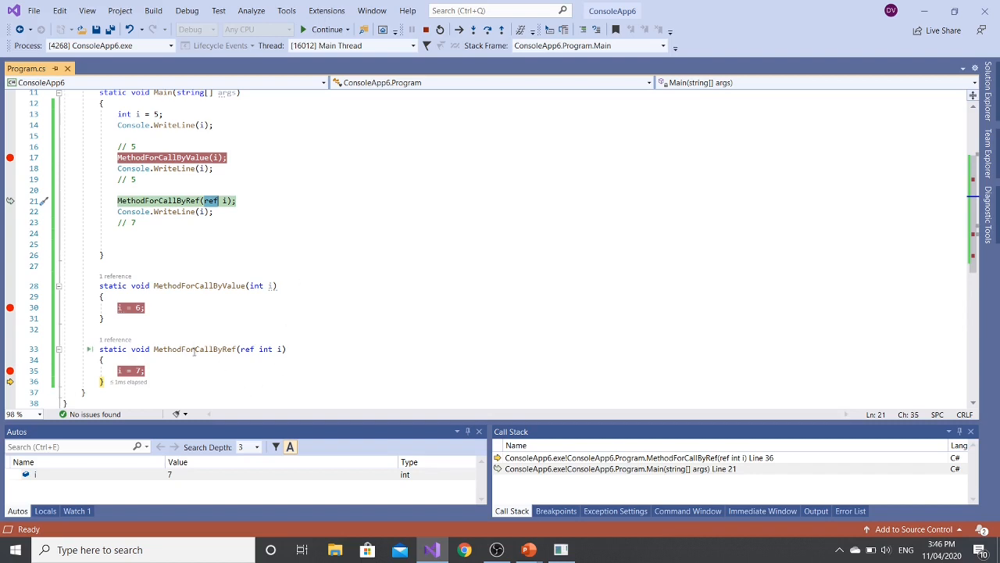
double_click(194, 350)
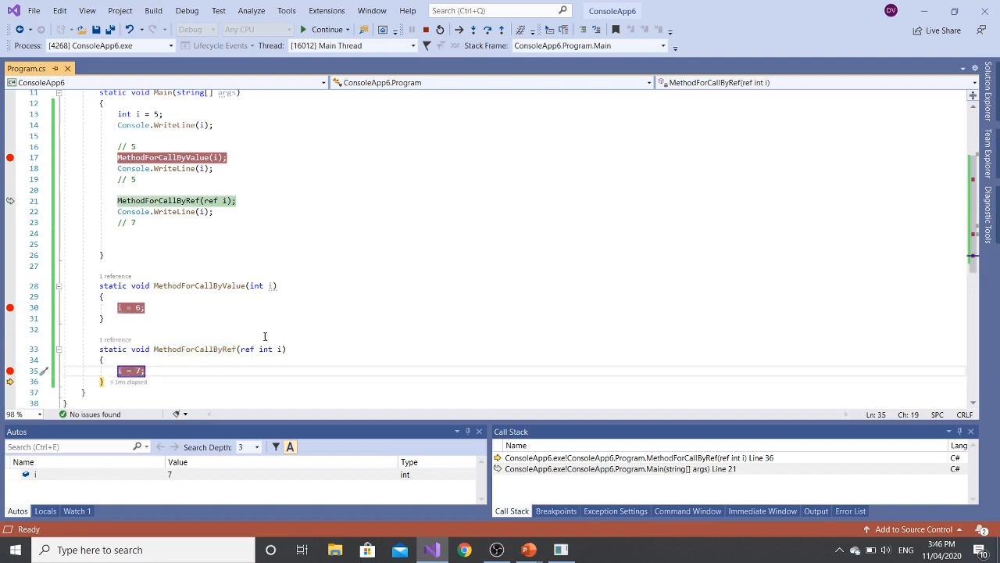
key("F10")
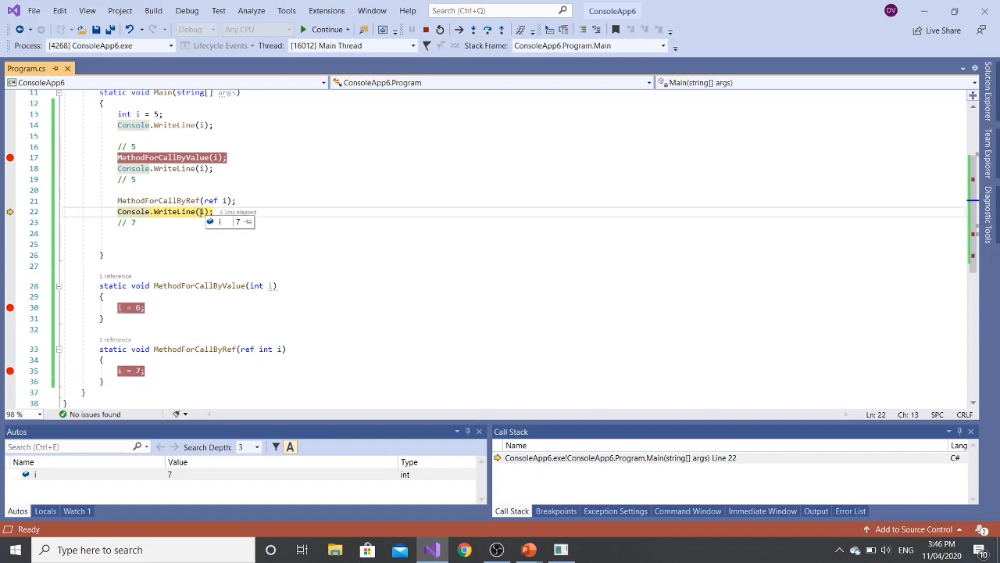